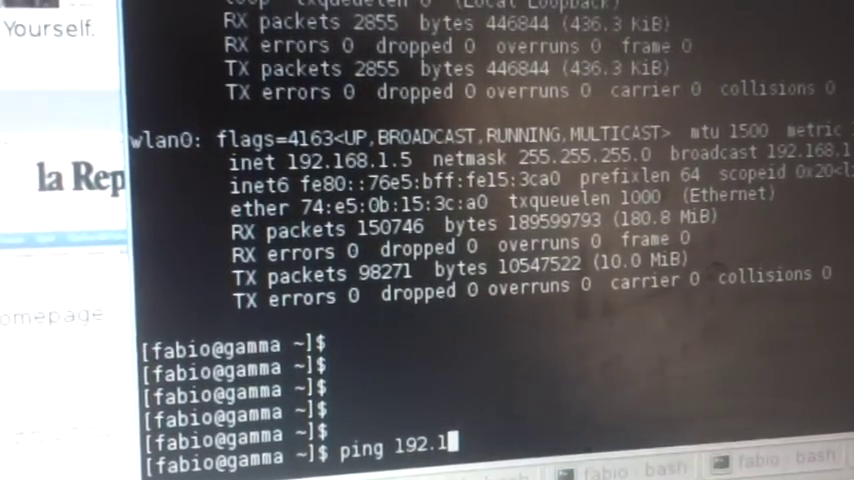
pyautogui.write('9')
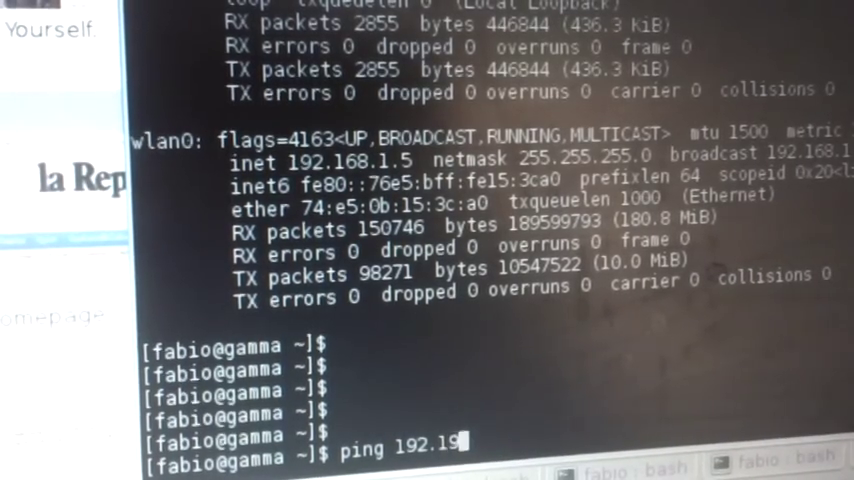
pyautogui.write('8')
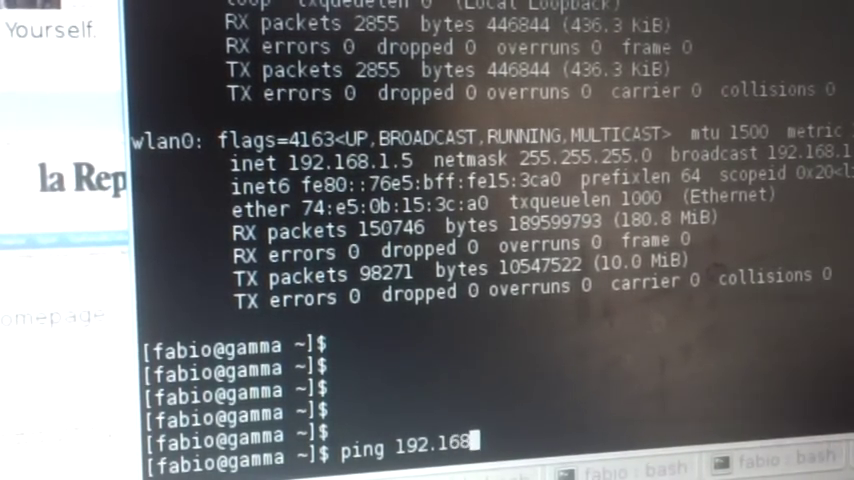
pyautogui.write('1.')
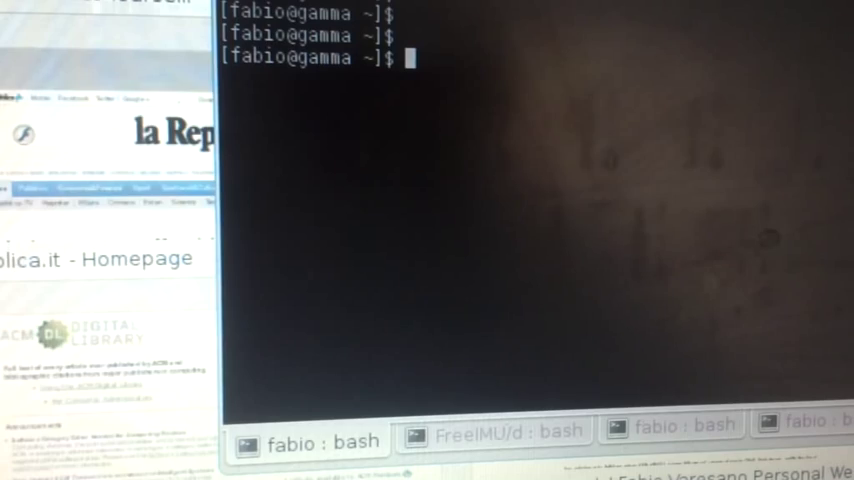
pyautogui.write('ssh root@192.168.1.6')
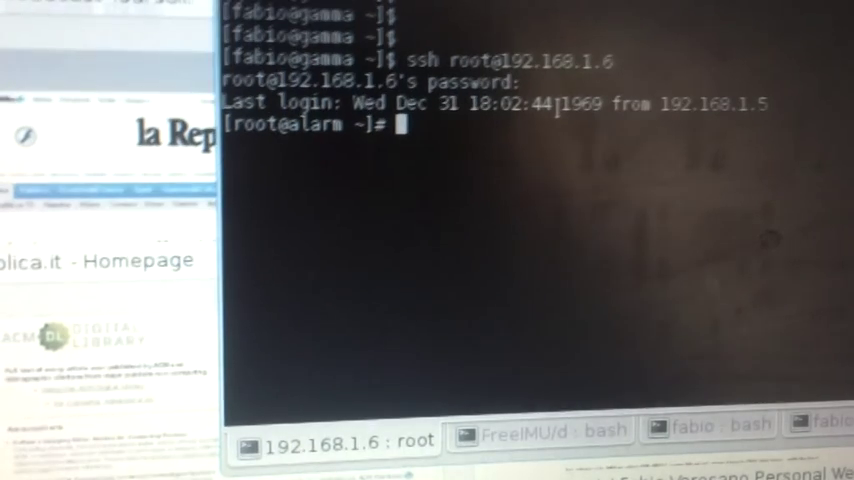
pyautogui.write('ls')
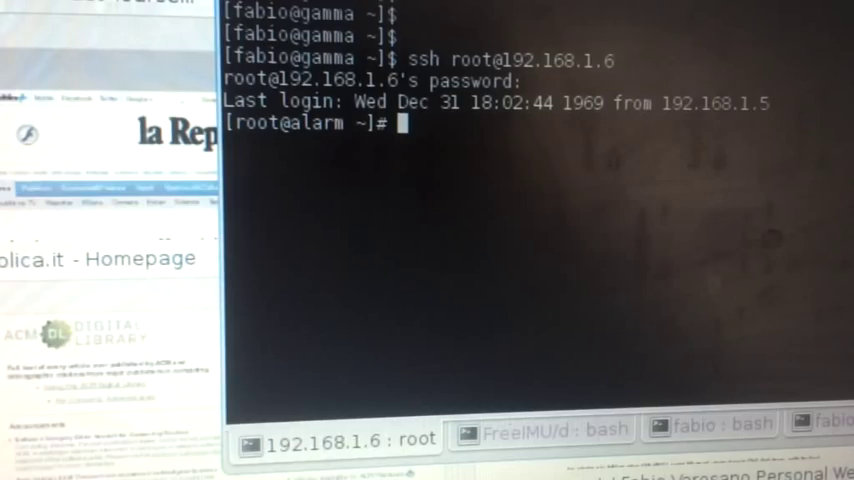
pyautogui.write('uname')
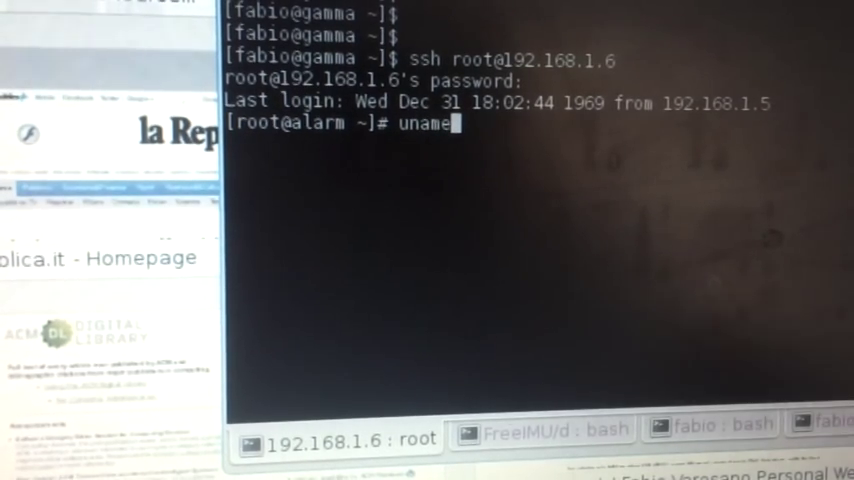